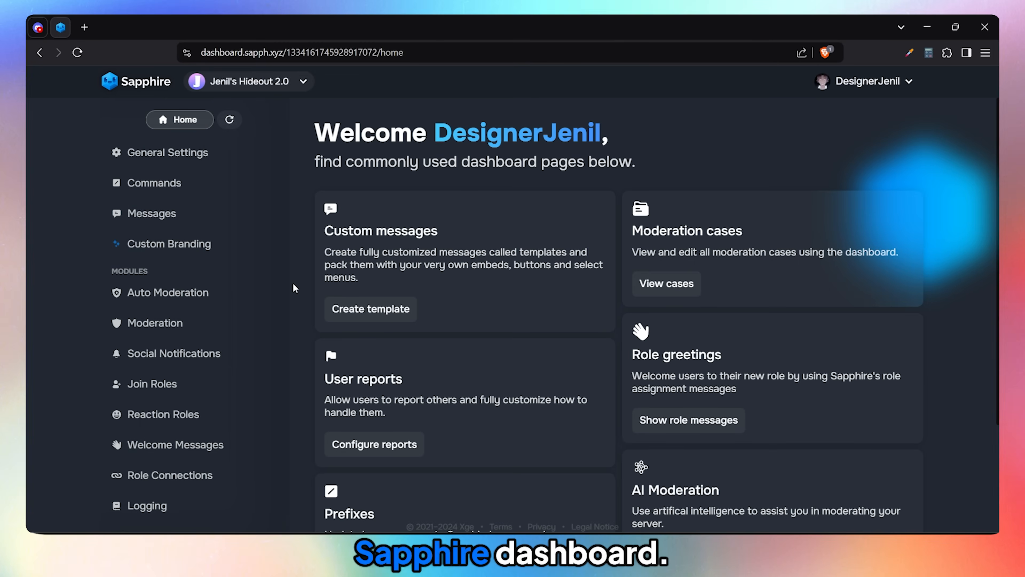
Create a new message template named 'welcome' from the Messages section
click(152, 214)
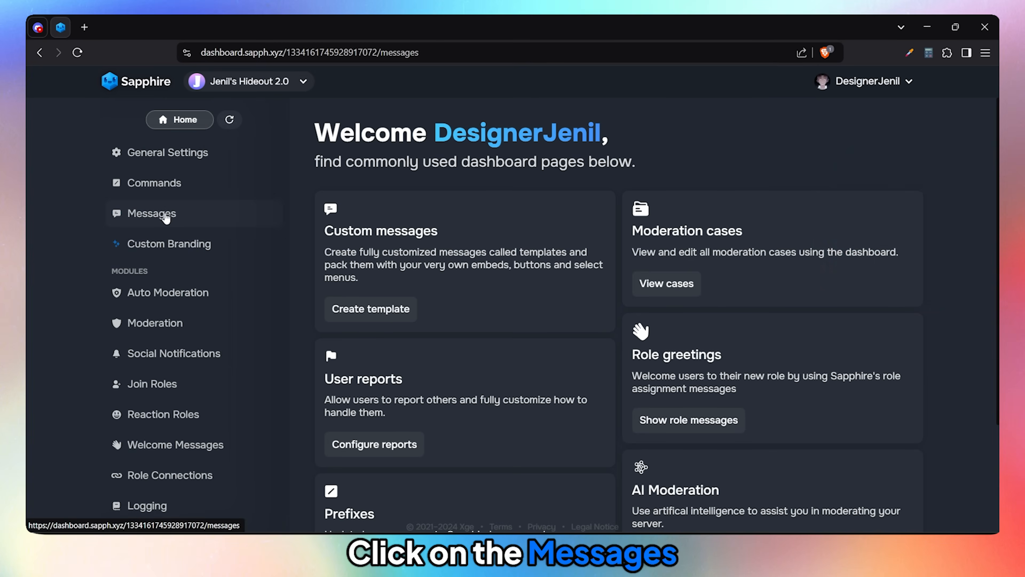
click(151, 213)
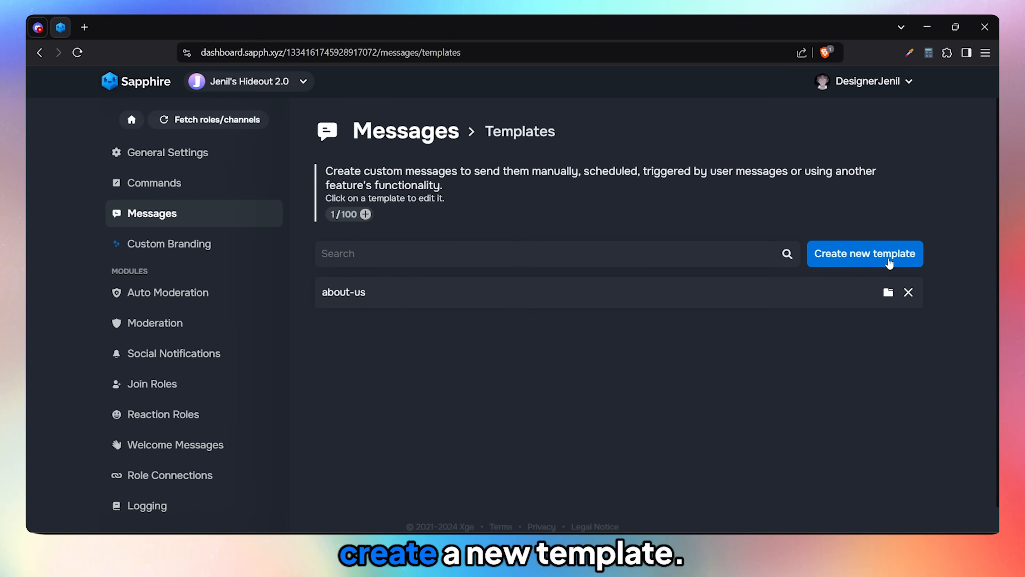
text(welcome)
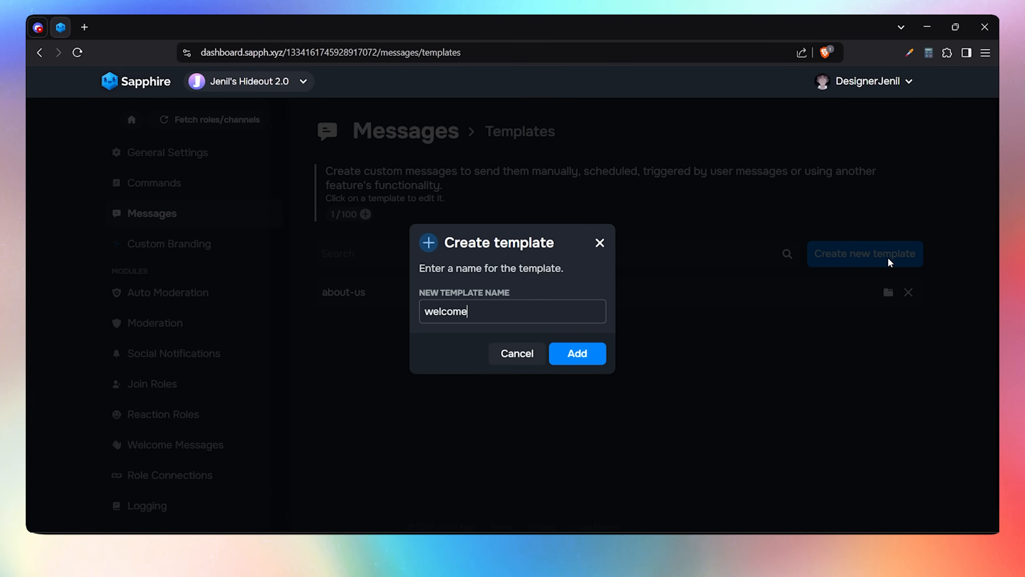
click(577, 353)
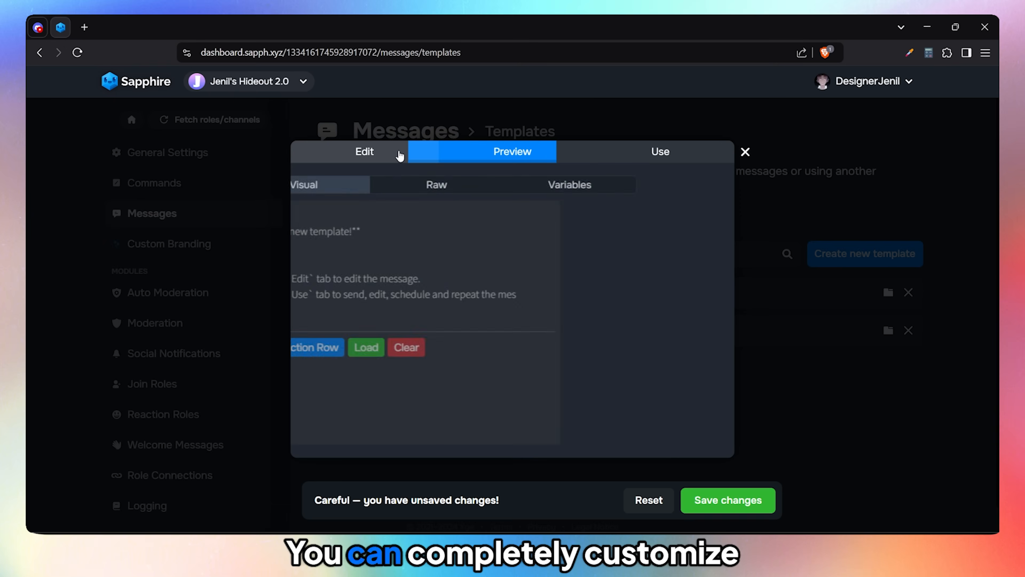
Add an embed block to the welcome template's message and return to Messages
click(364, 151)
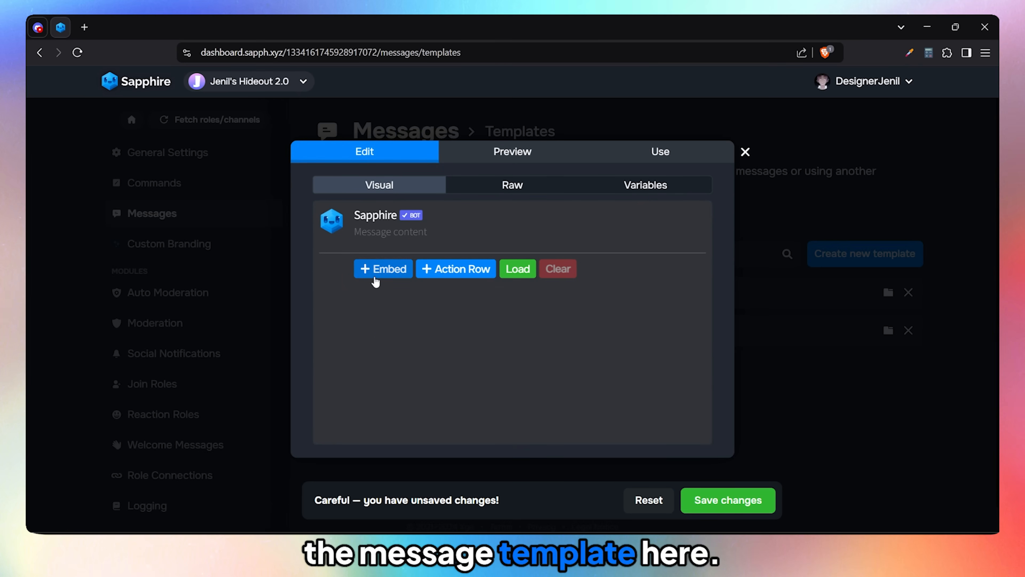
click(382, 268)
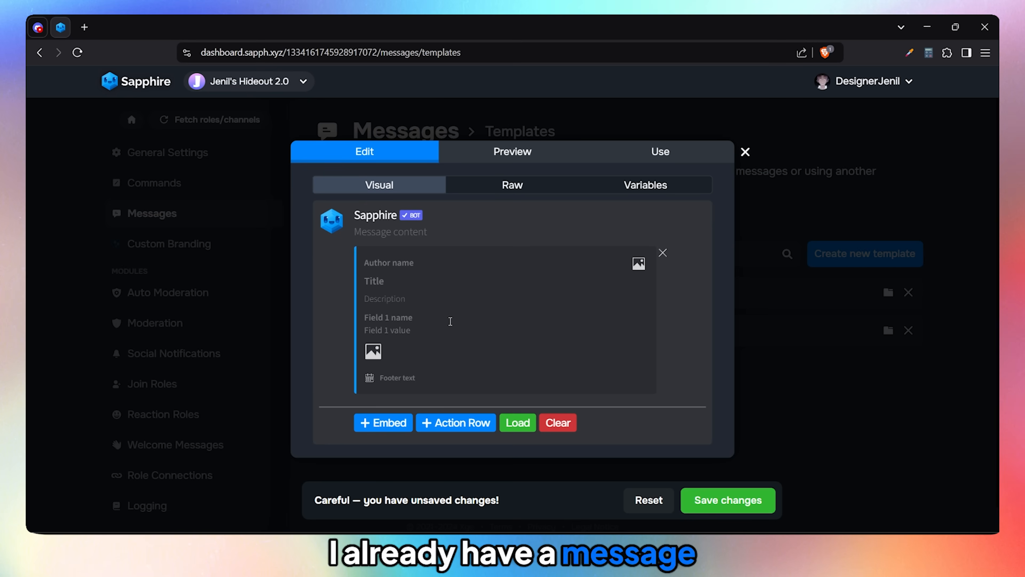
click(556, 423)
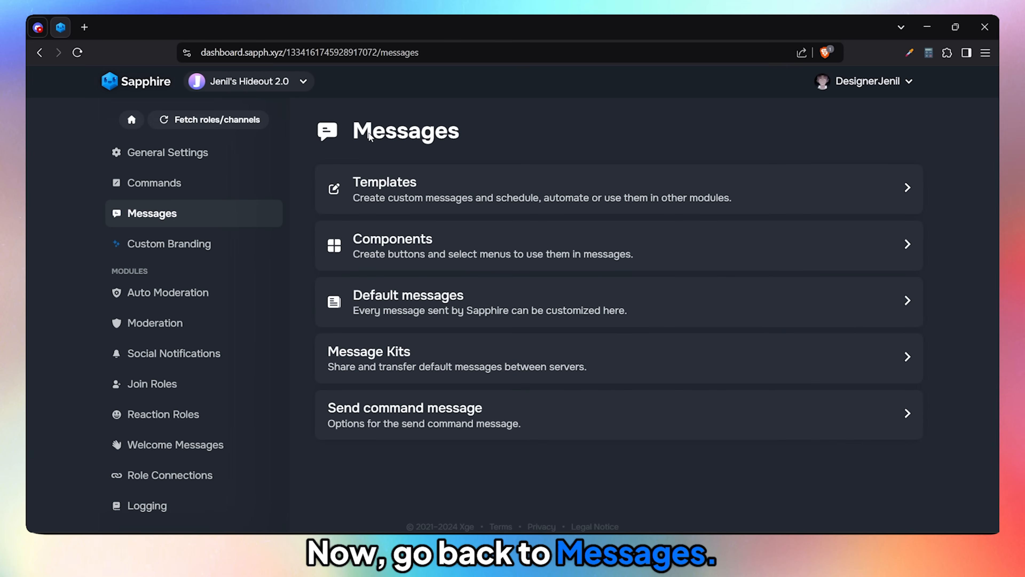
mouse_move(545, 424)
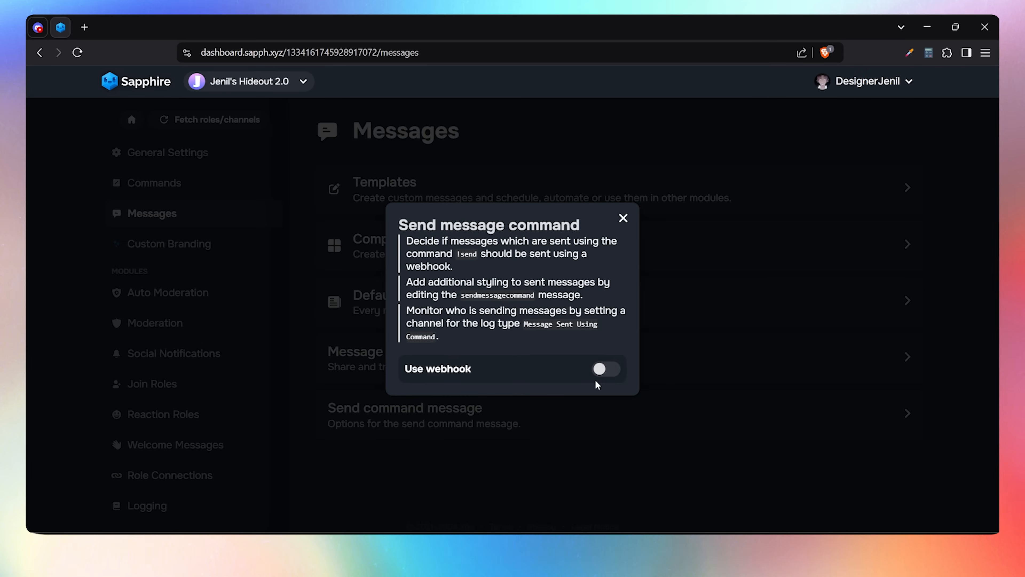
Enable webhook sending for the command message and name the webhook 'Jenil's Hideout'
click(605, 369)
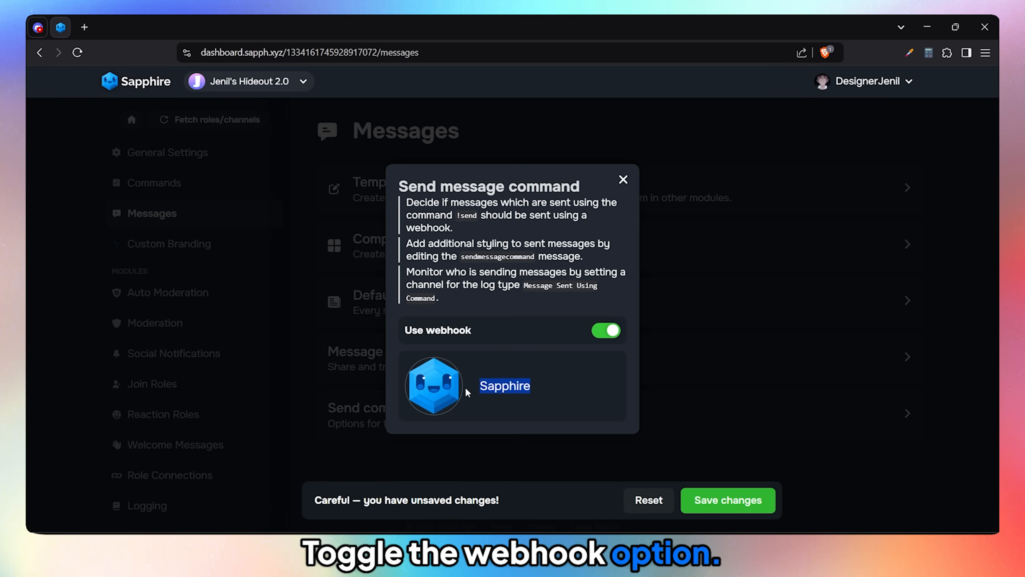
text(Jenil's Hideout)
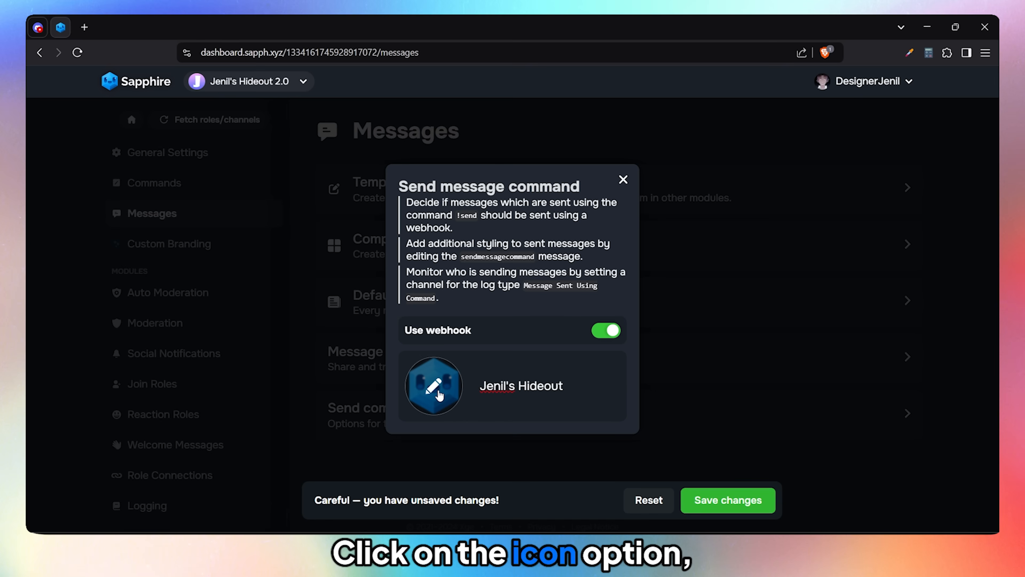
click(435, 385)
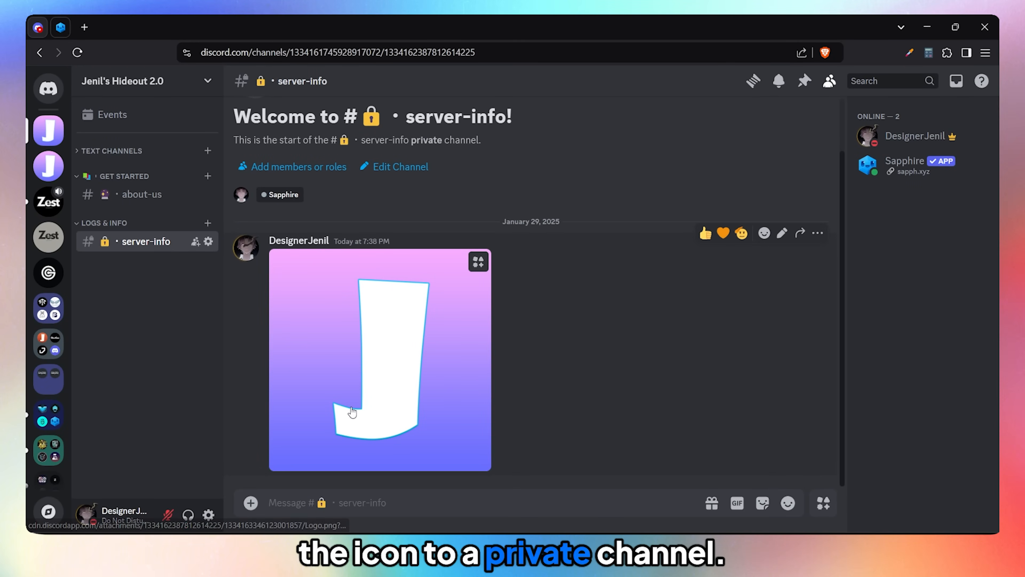
Copy the Discord logo image's URL and apply it as the webhook avatar
click(379, 359)
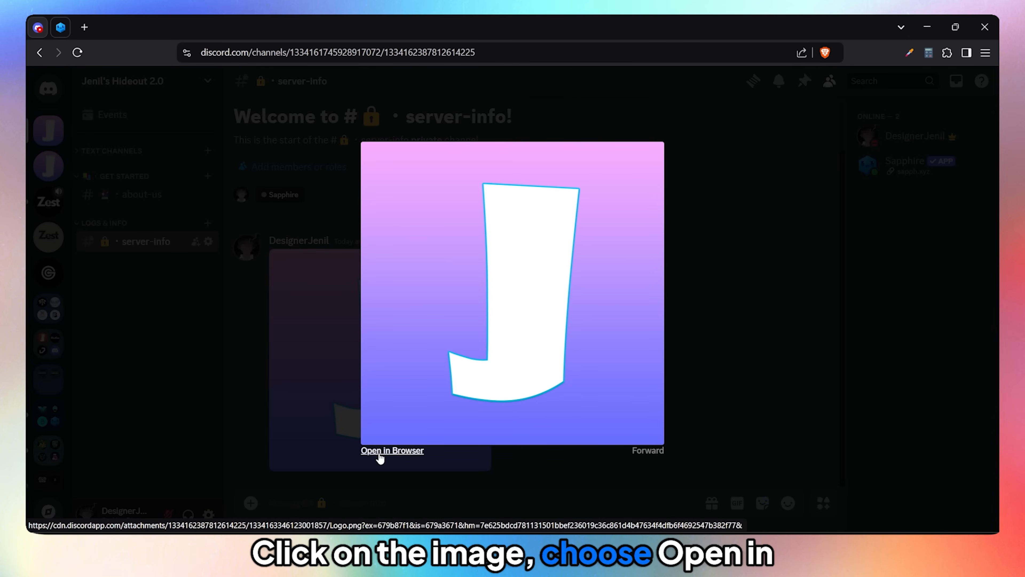
click(392, 450)
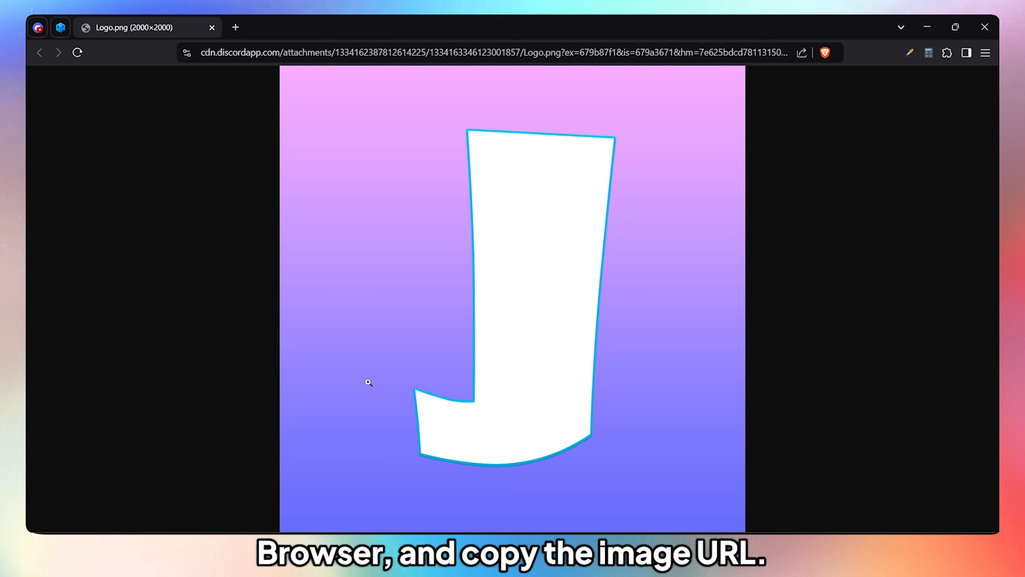
click(484, 52)
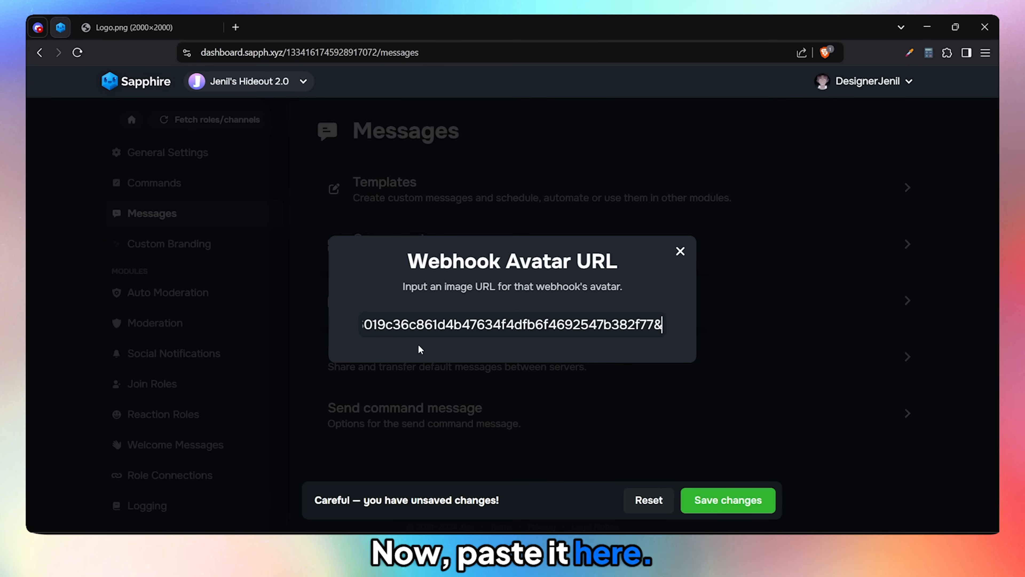
click(727, 500)
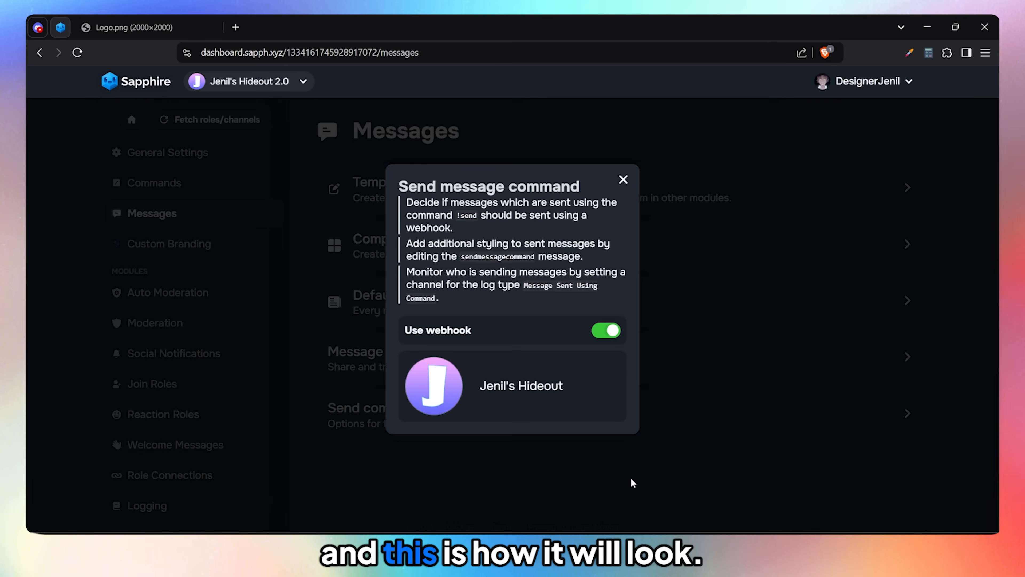
click(621, 179)
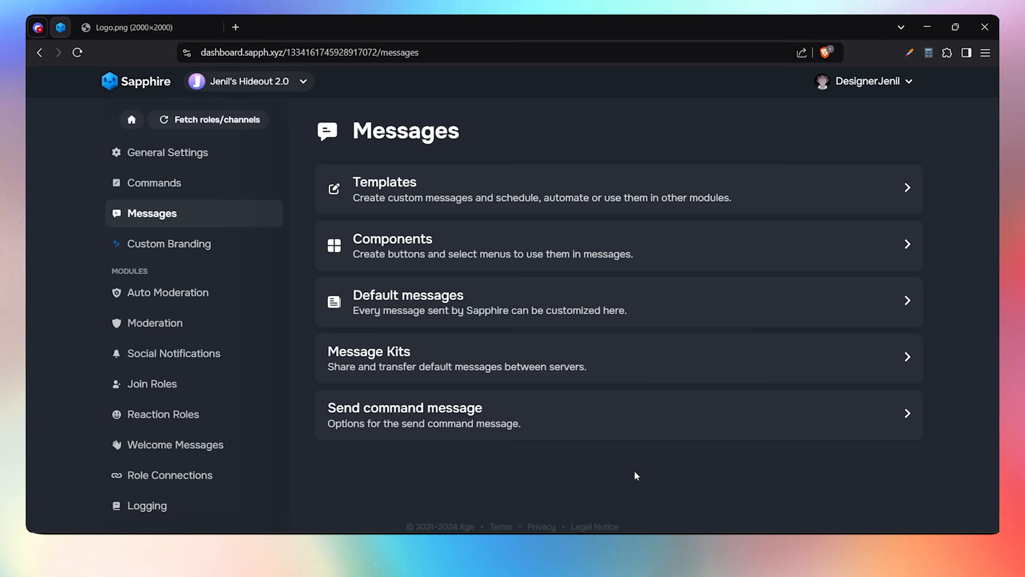
Find the Send Message Command in Default messages and begin editing its message
click(408, 301)
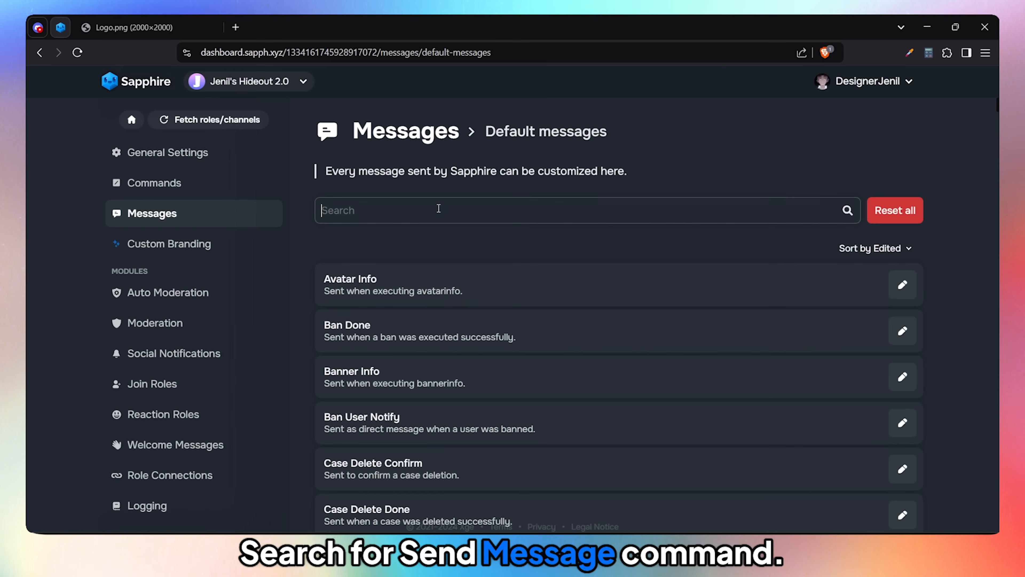
text(send)
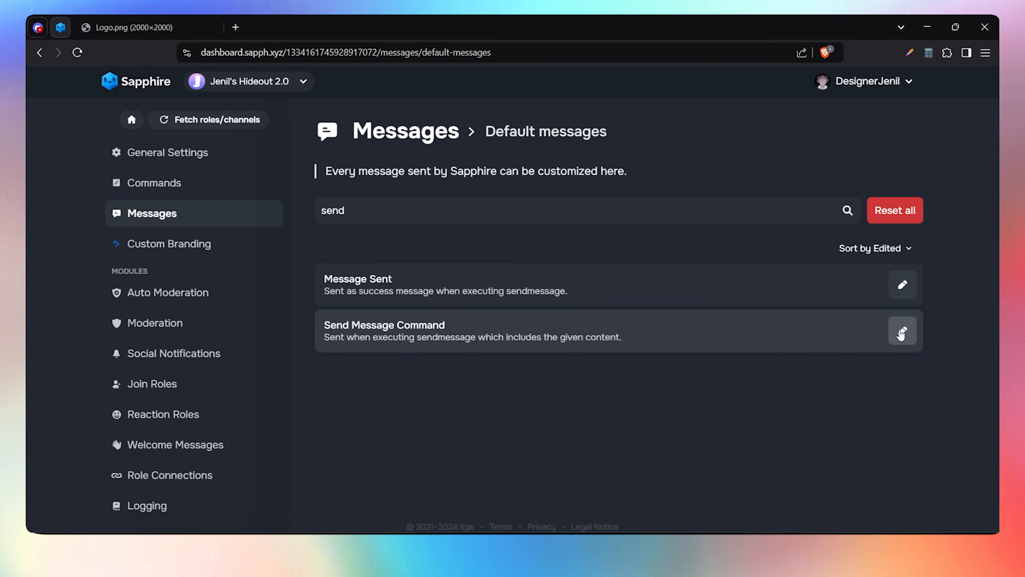
click(902, 331)
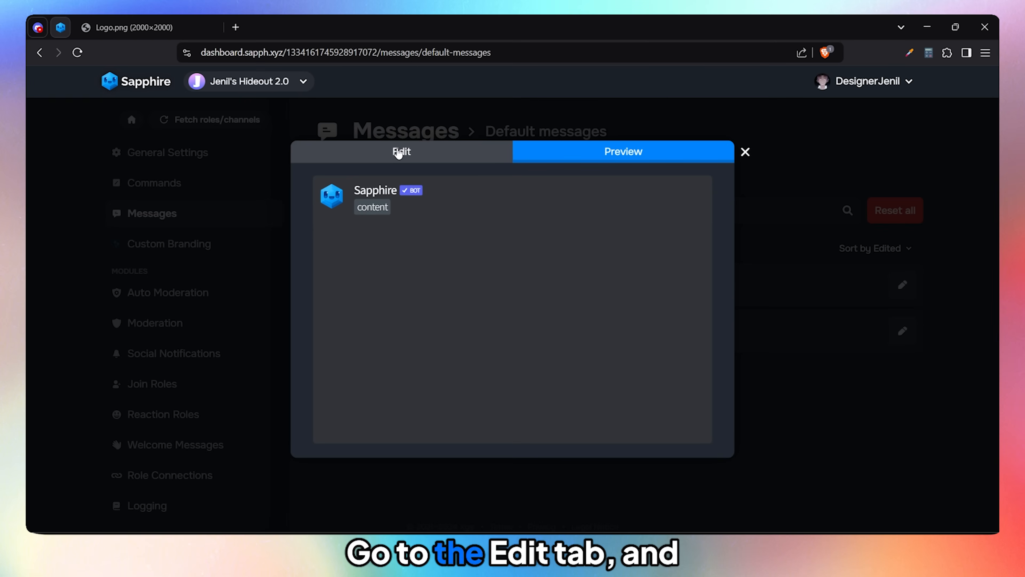
click(402, 152)
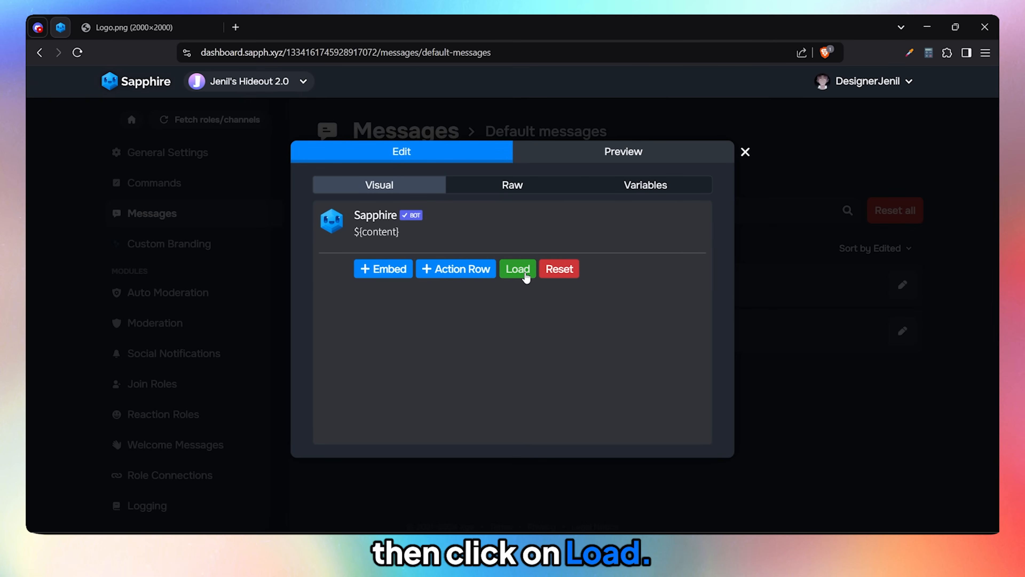
Load the about-us template's embeds into the message and save changes
click(517, 268)
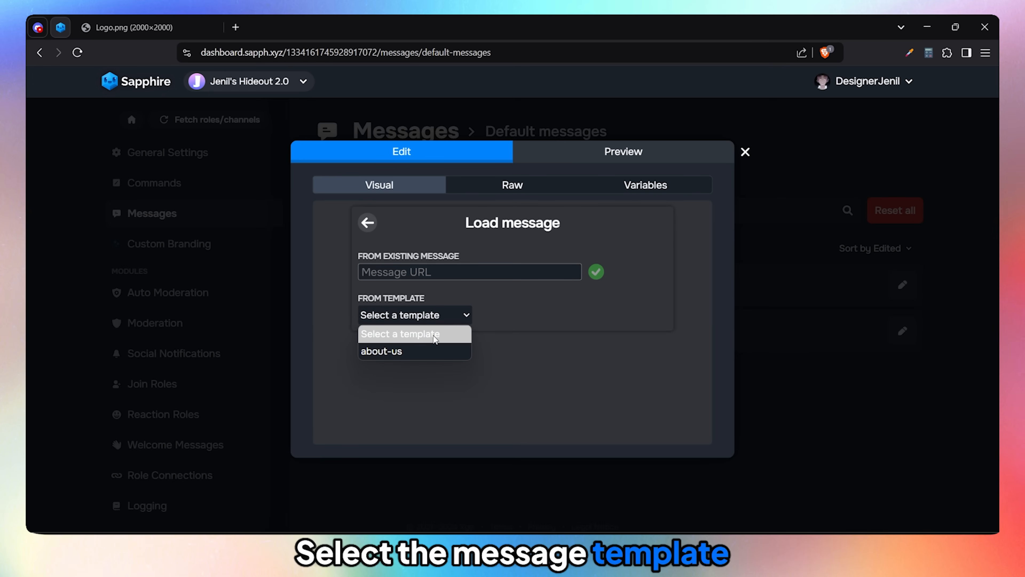
click(381, 351)
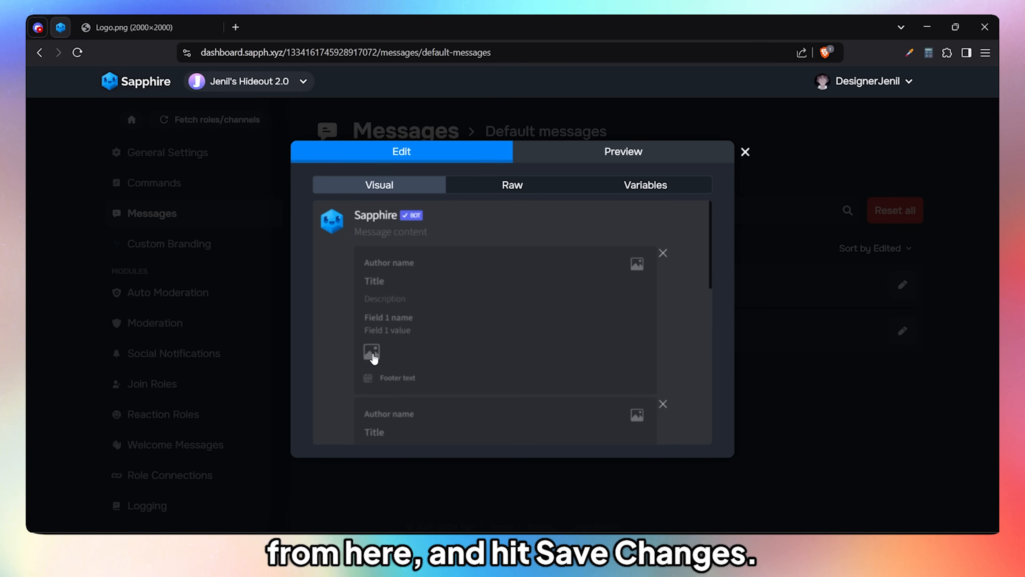
click(372, 351)
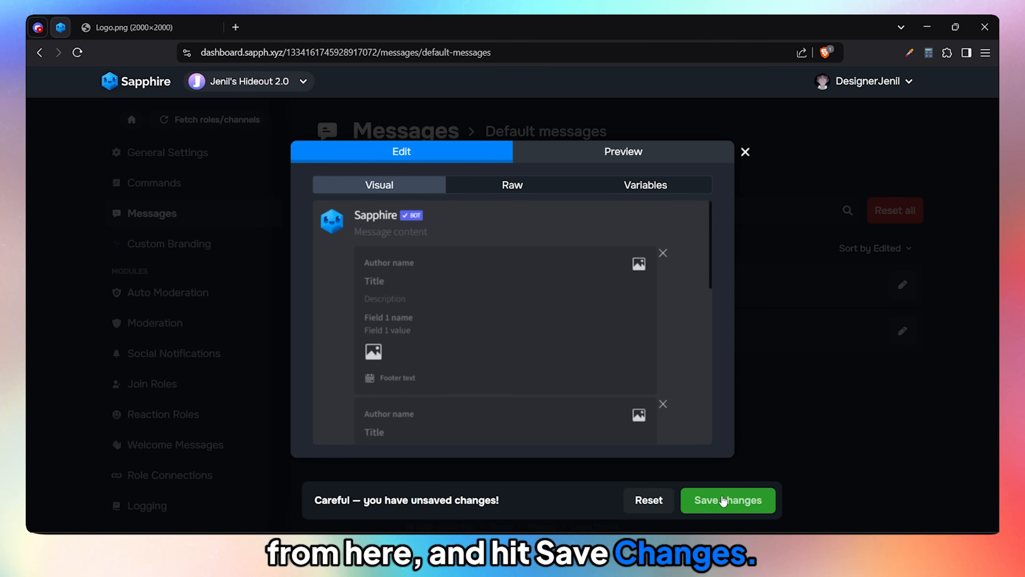
click(727, 500)
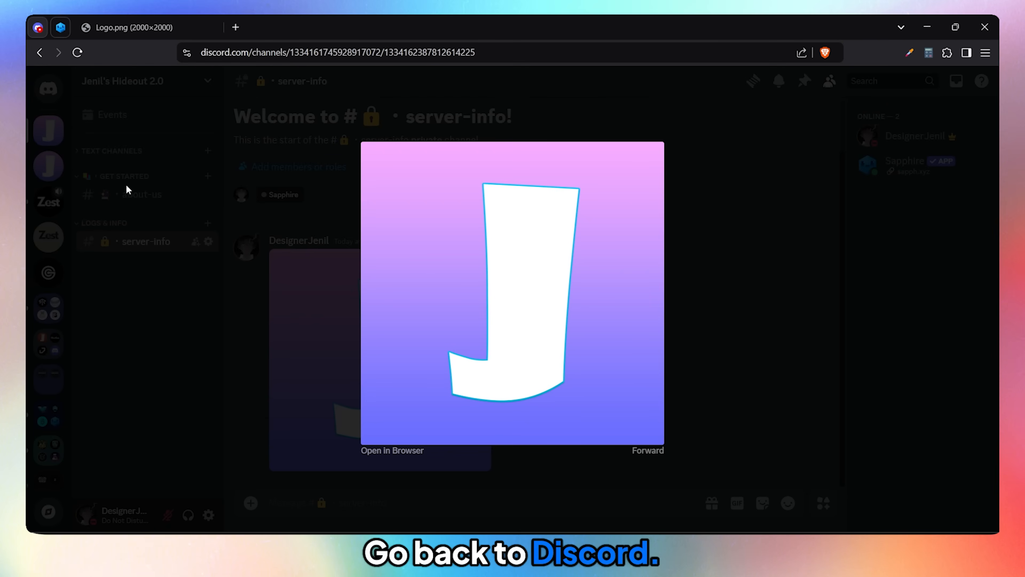
click(141, 195)
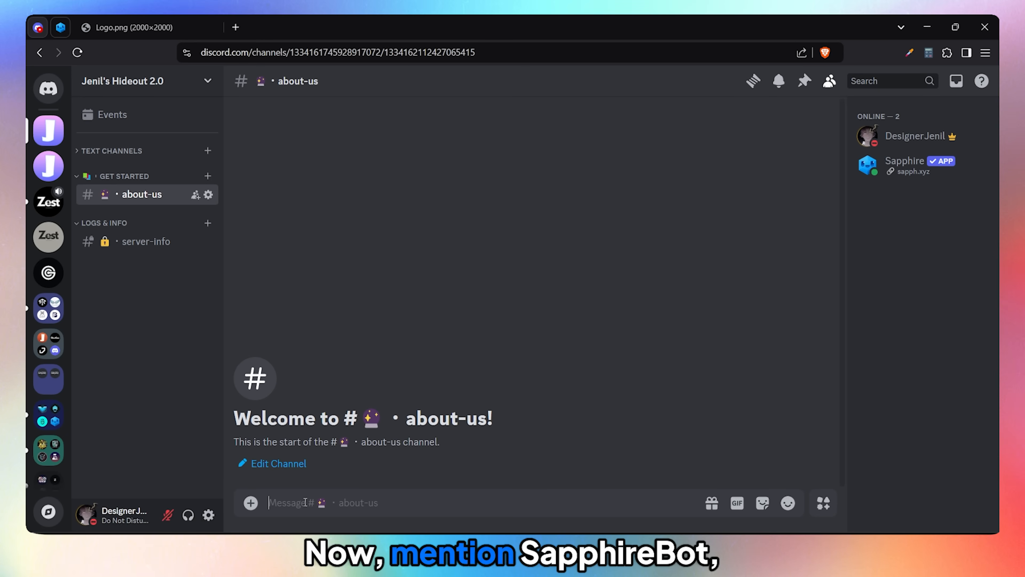
text(@sapp)
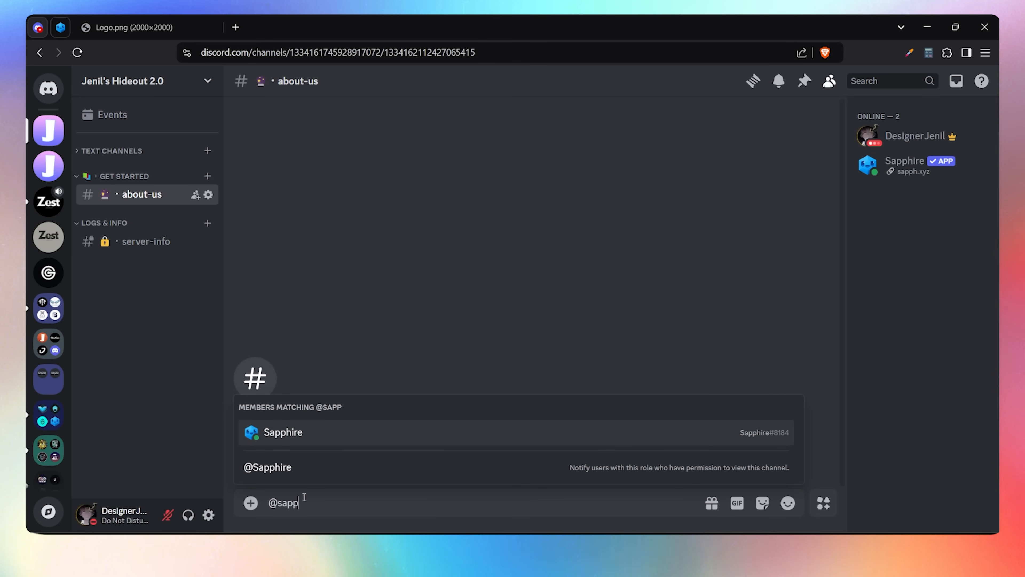